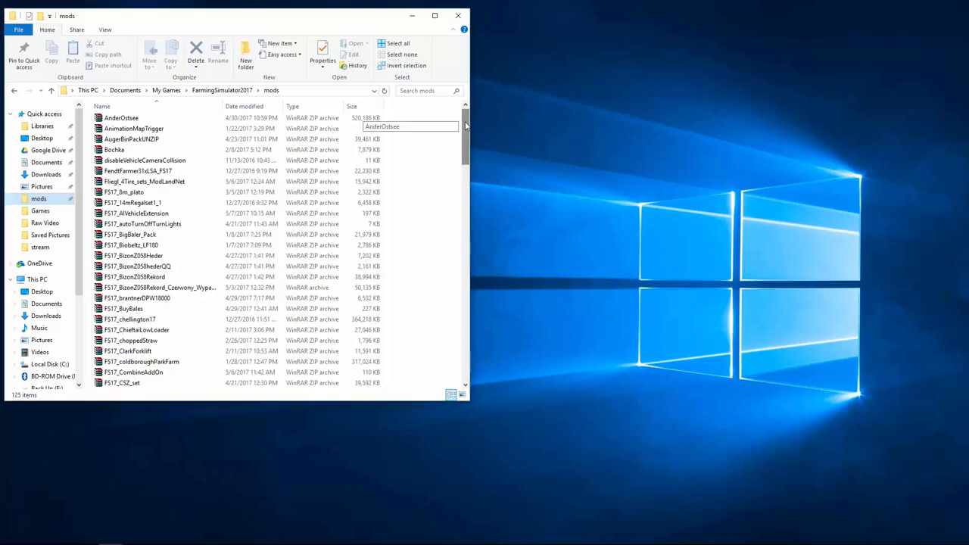
Cut the FS17_Mack_B61_V8 archive from the mods list for moving to the desktop
scroll("down", 3)
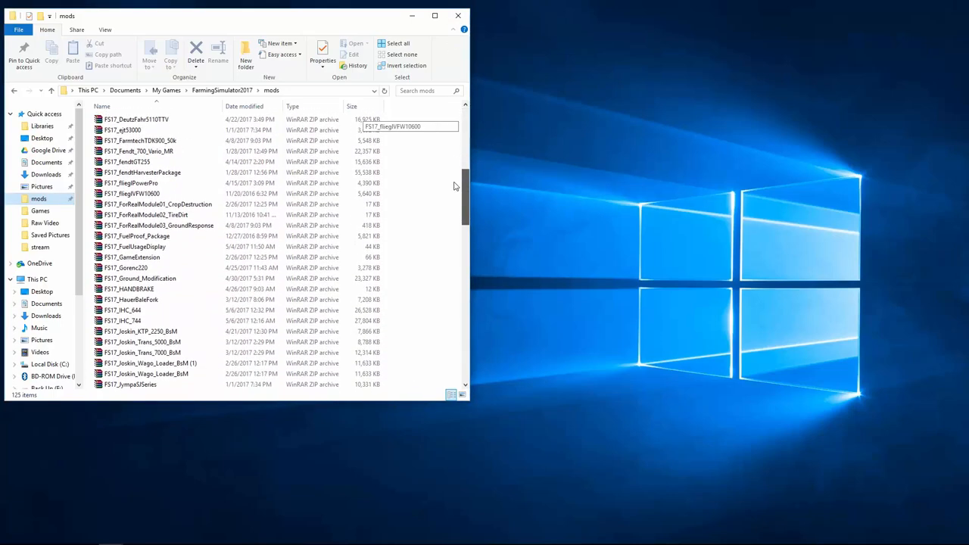
scroll("down", 3)
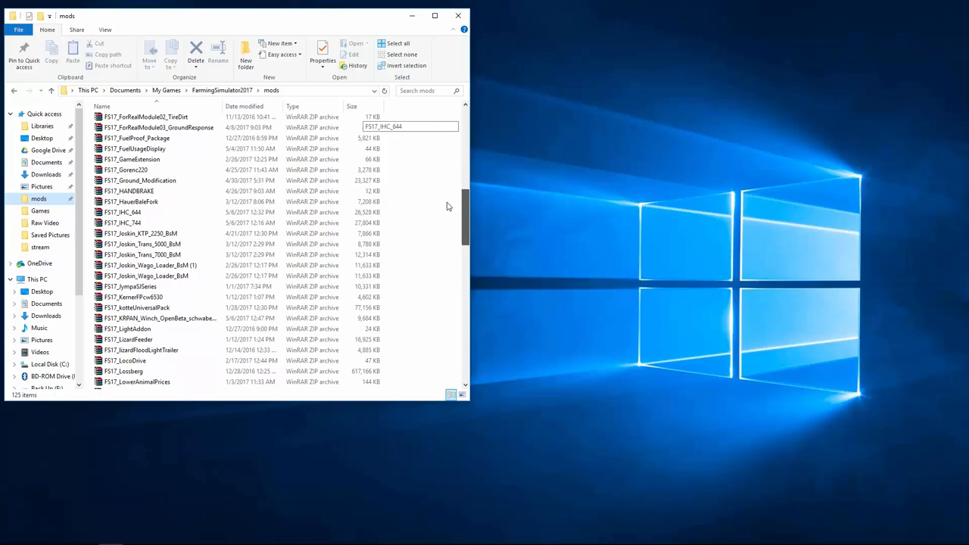
scroll("down", 3)
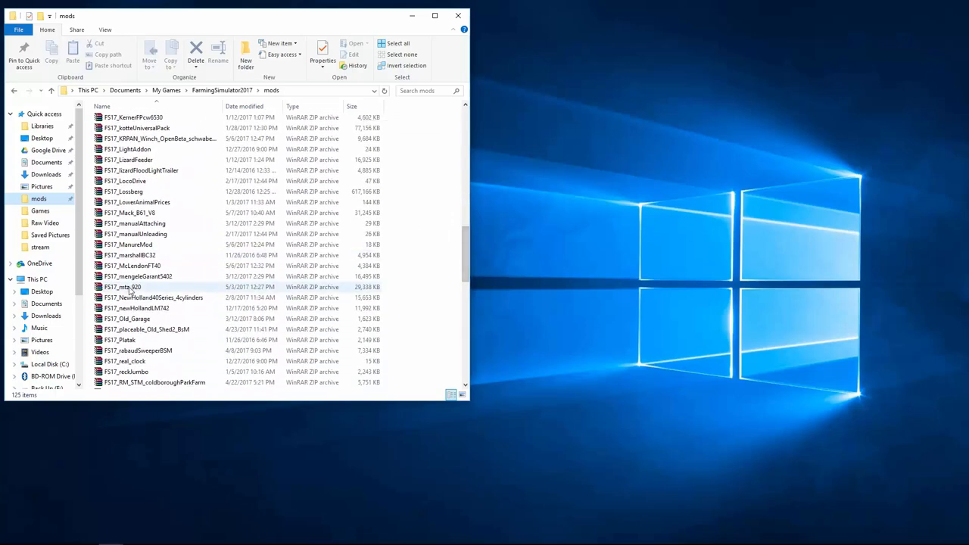
right_click(129, 212)
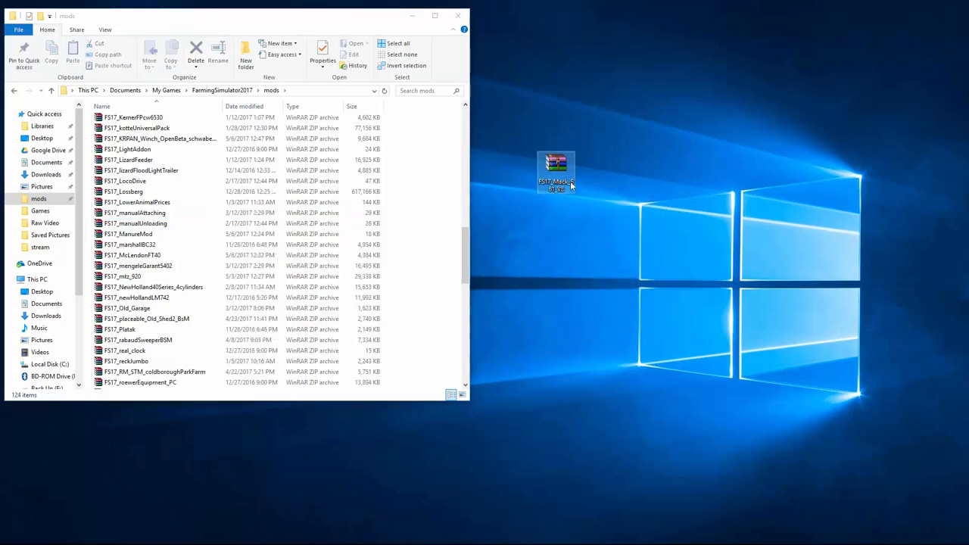
Extract the desktop FS17_Mack_B61_V8 archive into its own folder via Extract files
right_click(554, 169)
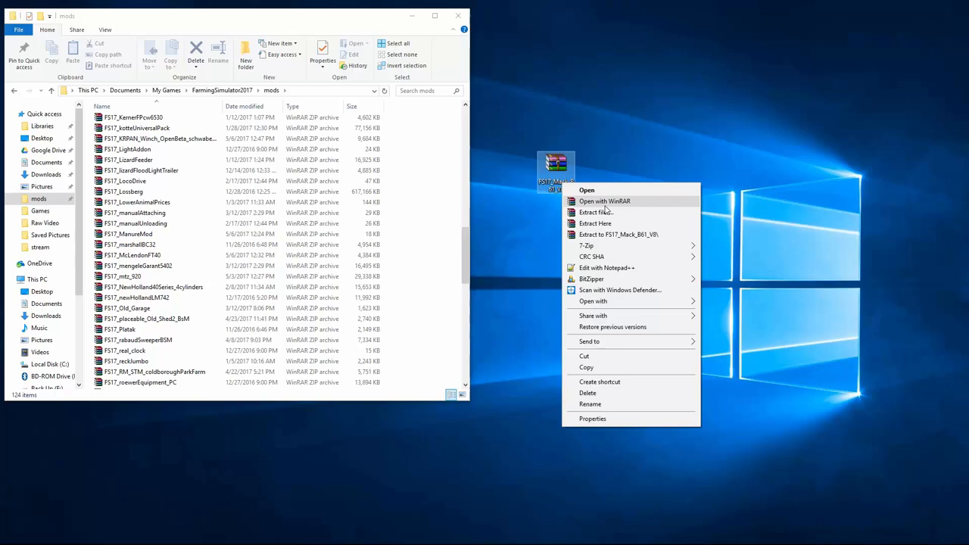
left_click(598, 212)
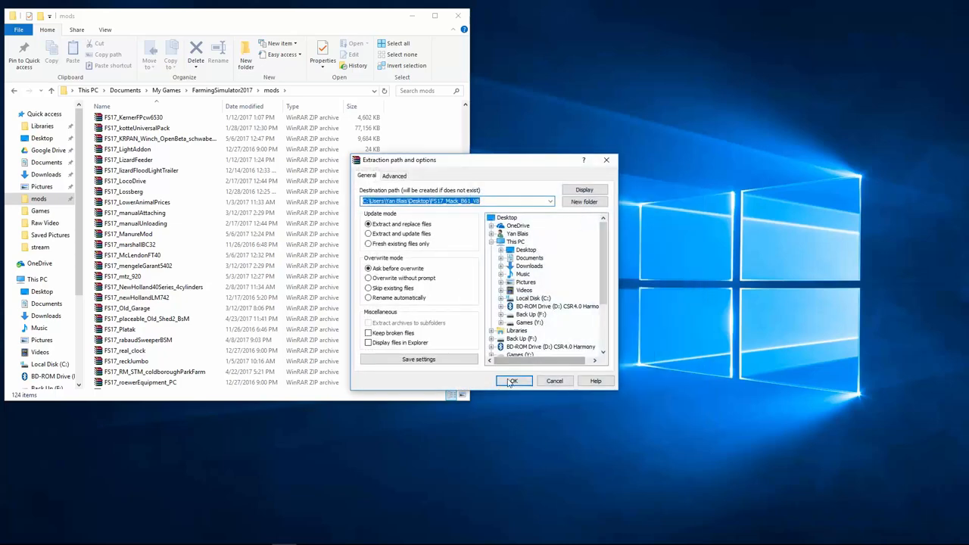
left_click(514, 380)
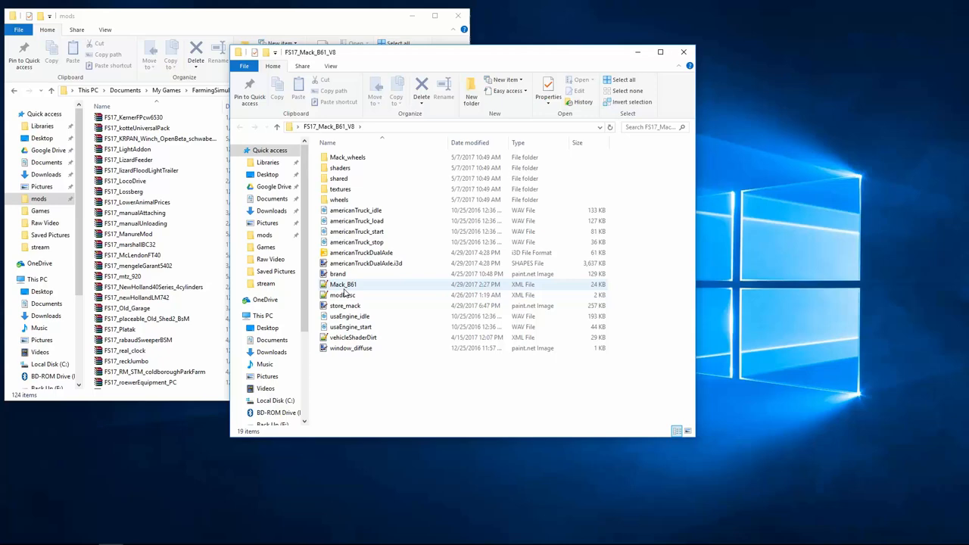
mouse_move(343, 285)
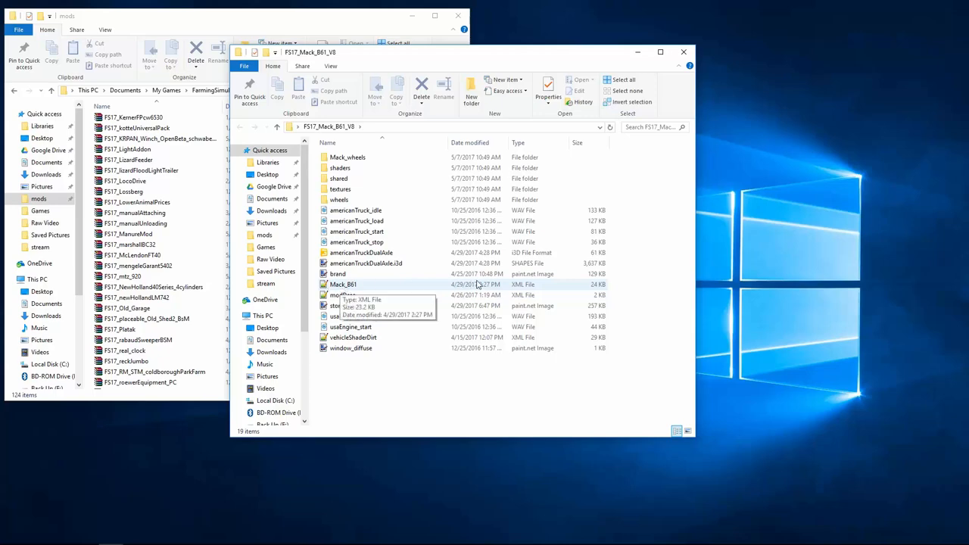
Open Mack_B61.xml in Notepad++ and bring the <differentials> block into view
double_click(342, 285)
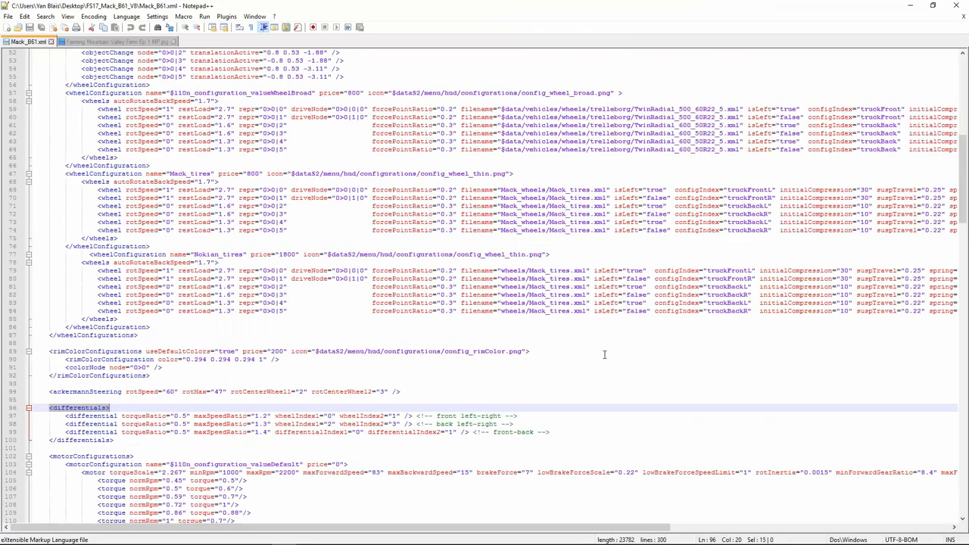
mouse_move(321, 151)
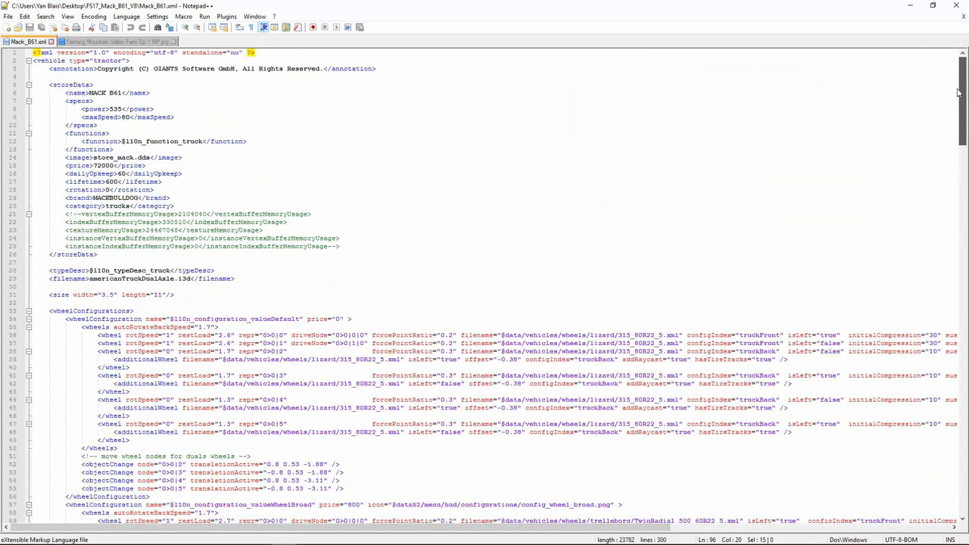
scroll("down", 3)
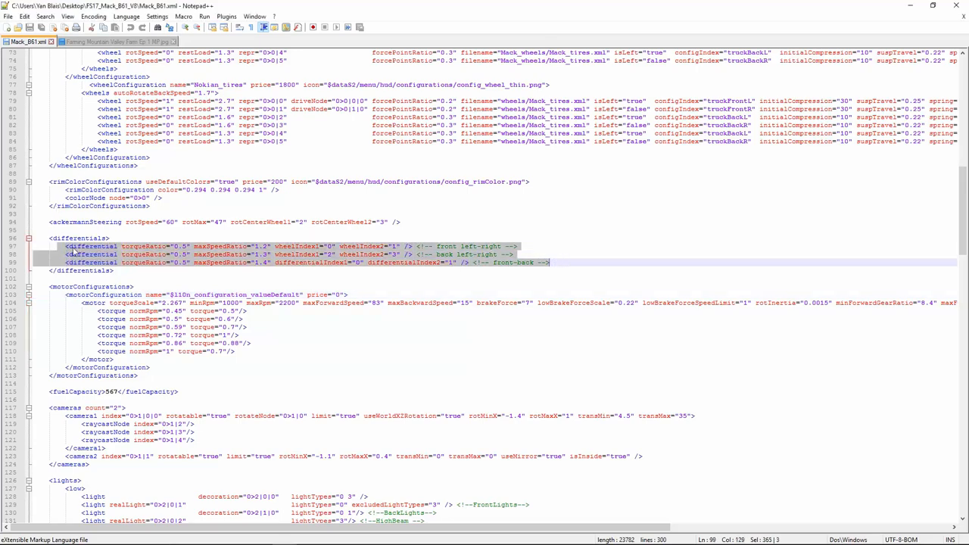
Delete the three selected differential lines and use an edit command inside the empty block
key("Delete")
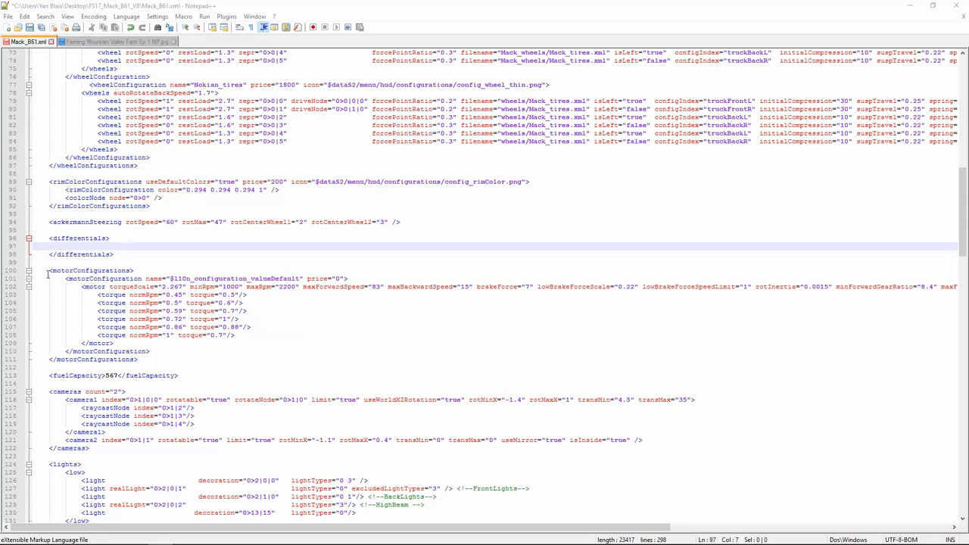
right_click(62, 245)
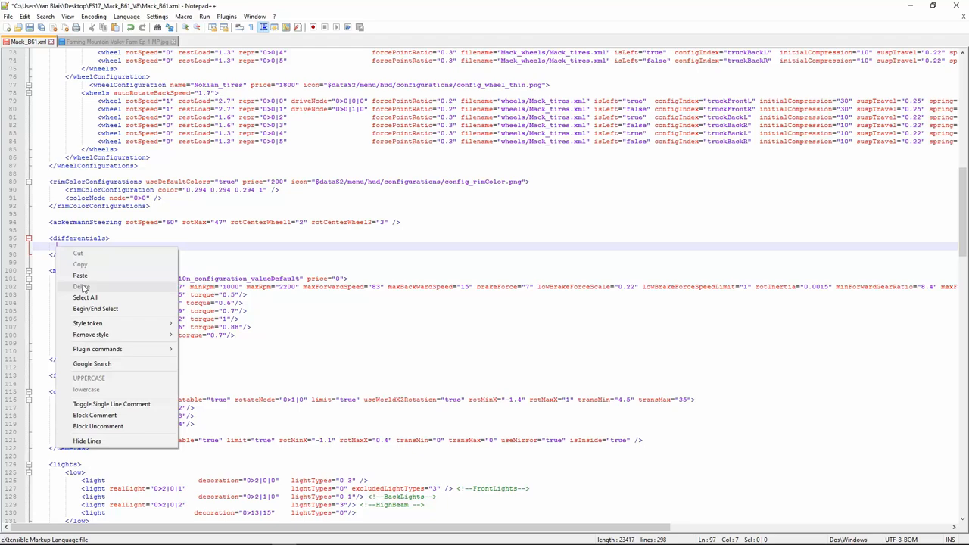
left_click(78, 295)
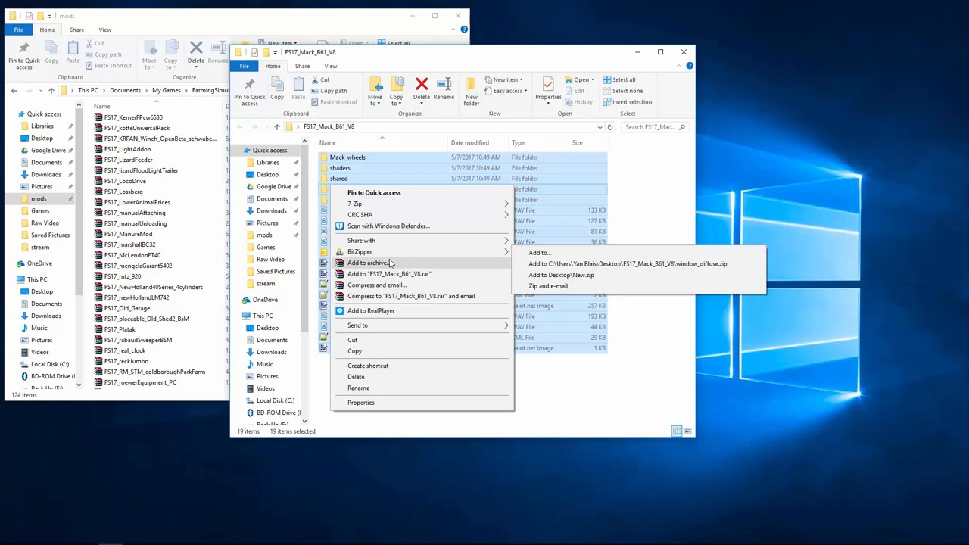
Add the selected mod files to a new archive with the ZIP format chosen
left_click(366, 262)
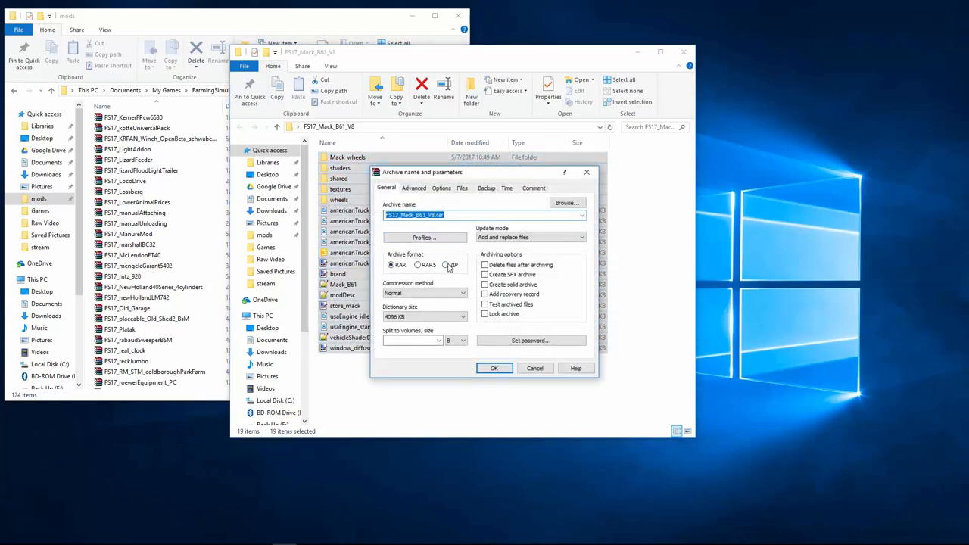
left_click(494, 367)
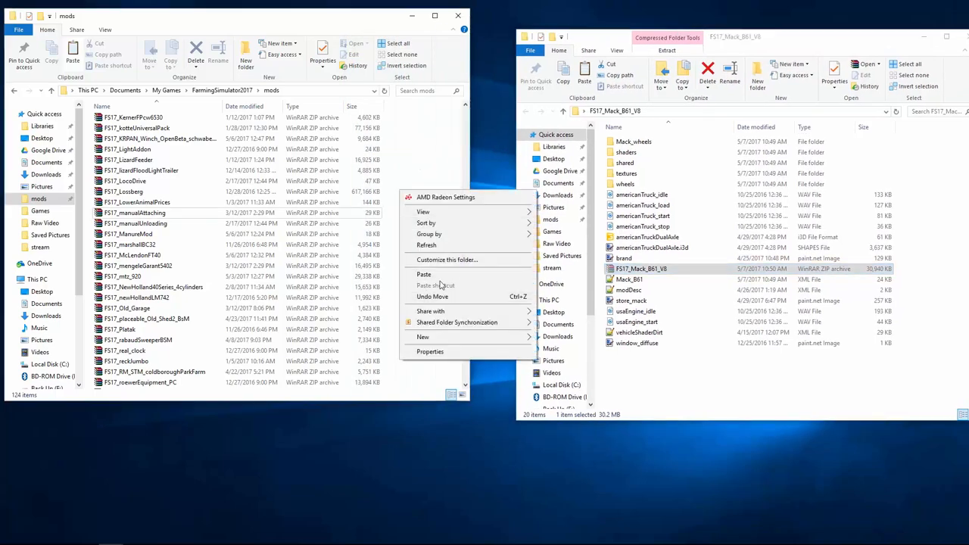
Paste the rebuilt FS17_Mack_B61_V8 ZIP into the mods folder, making 125 items
left_click(424, 272)
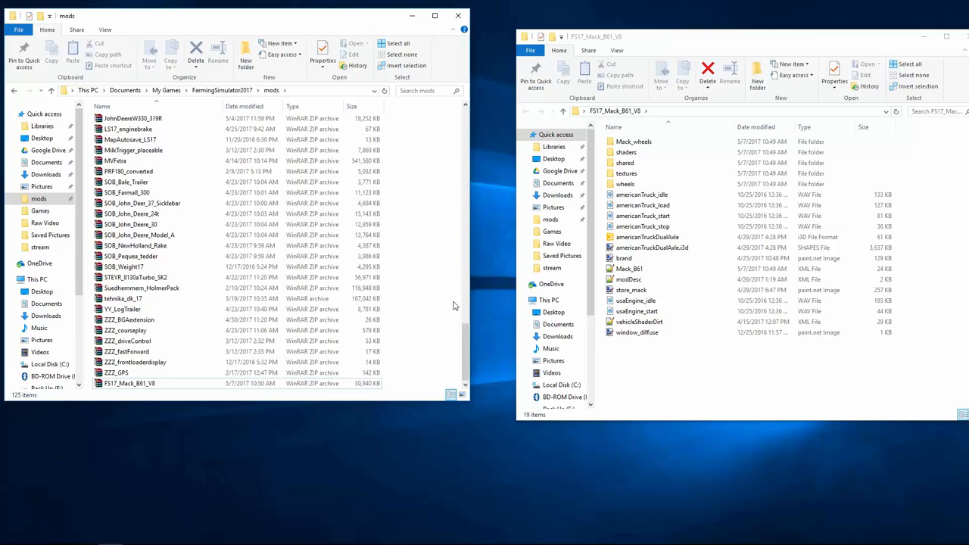